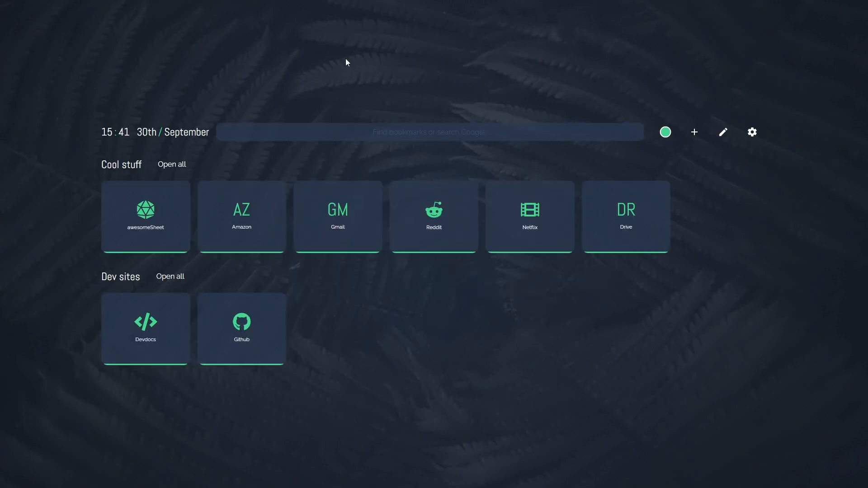
mouse_move(358, 94)
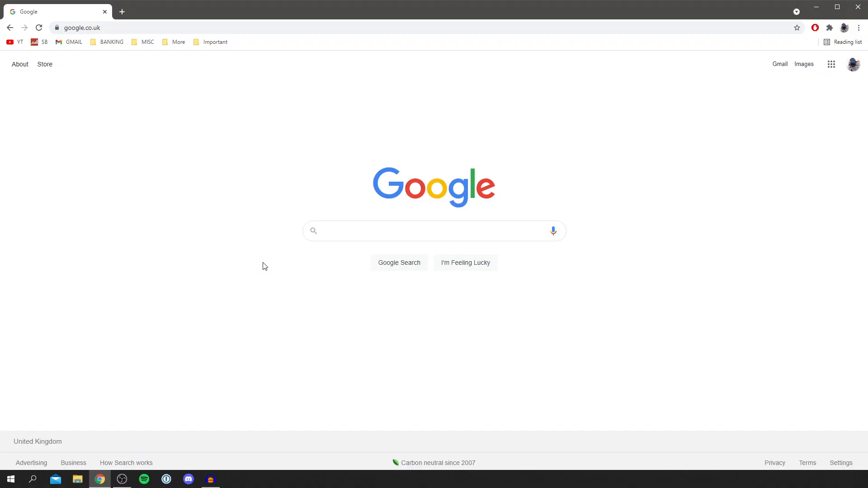
mouse_move(256, 266)
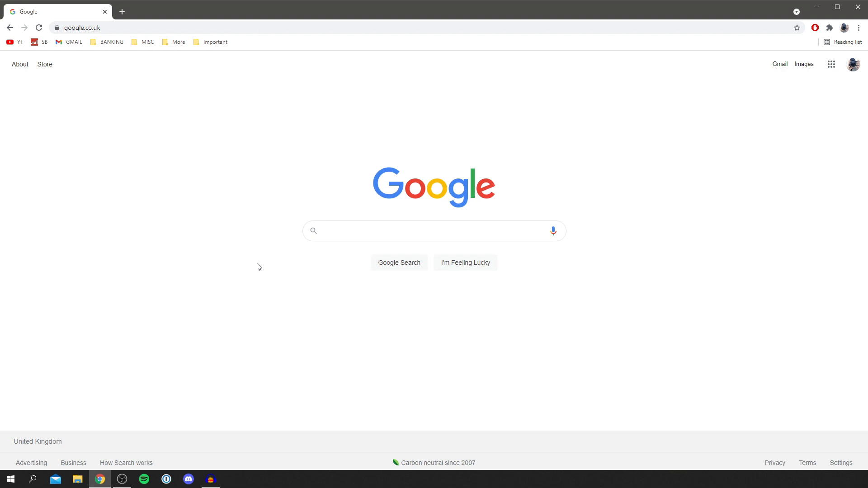
mouse_move(461, 147)
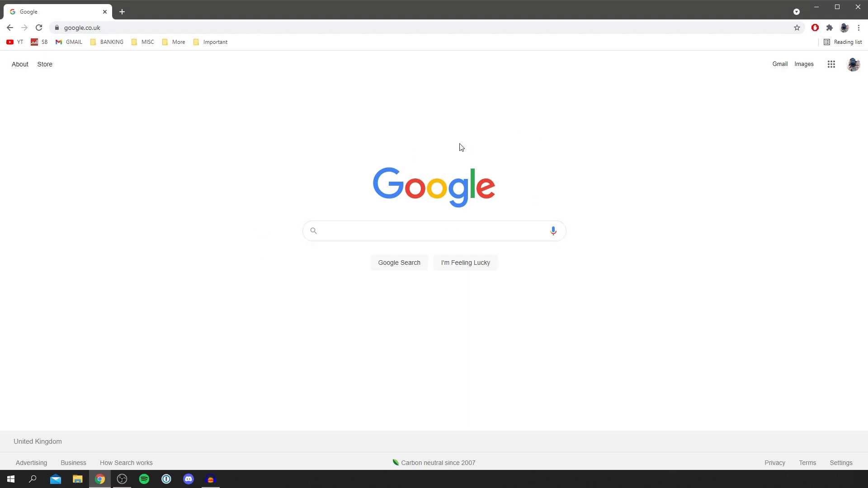
Search Google for 'nightTab' to reach the extension's Chrome Web Store page
left_click(352, 234)
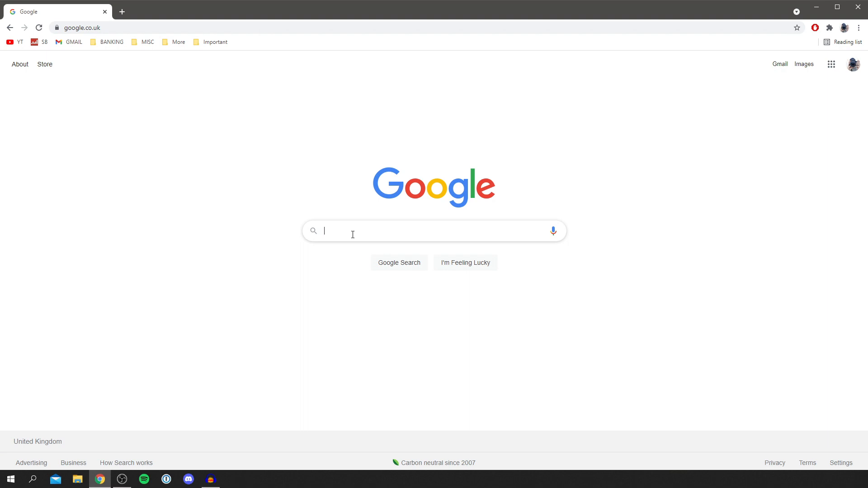
type("nig")
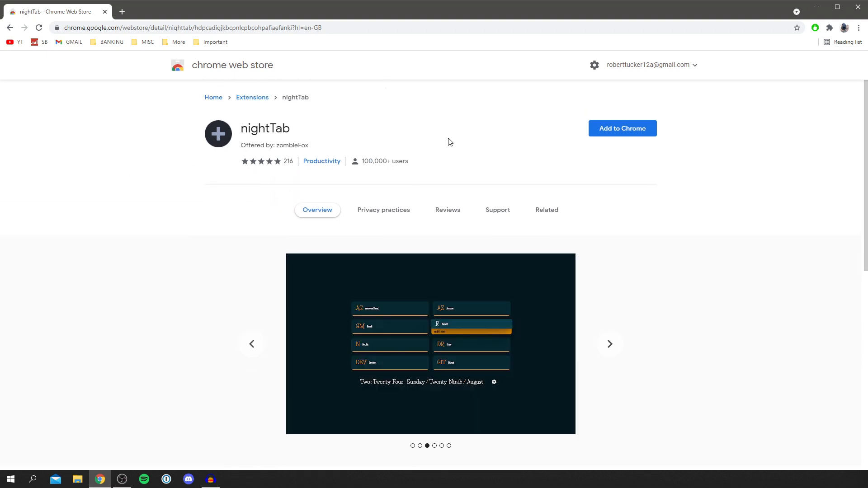
mouse_move(534, 115)
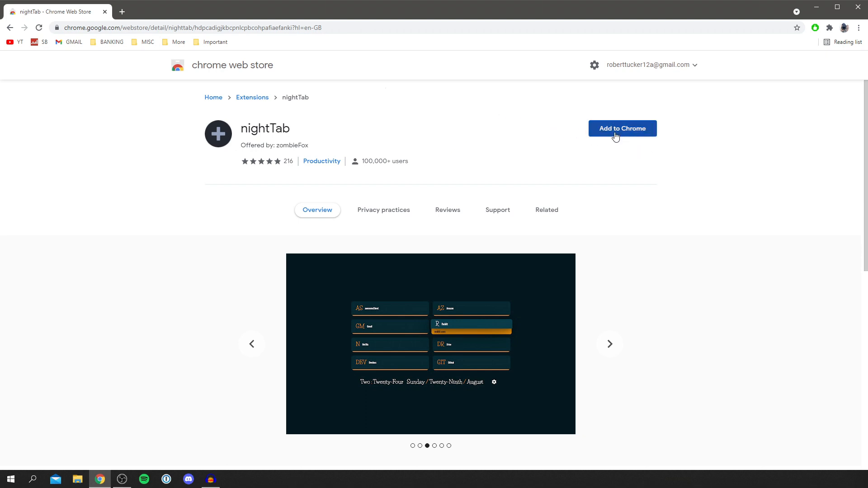
Add the nightTab extension to Chrome and confirm the installation
left_click(622, 128)
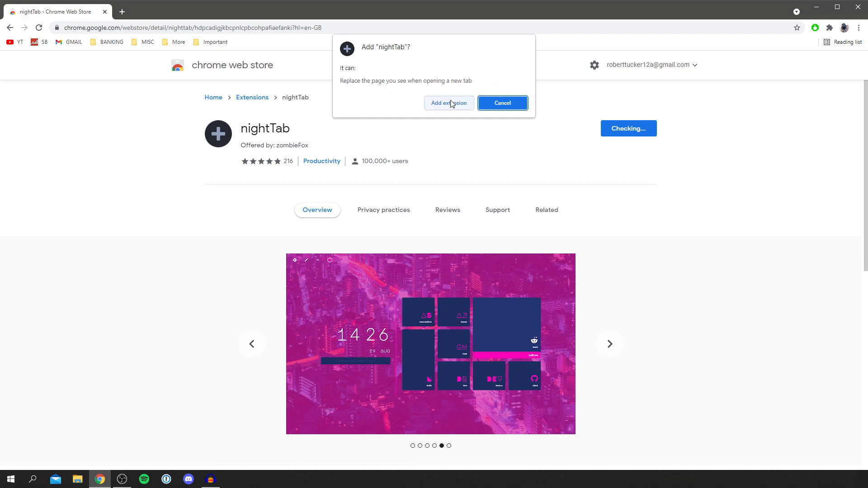
left_click(448, 103)
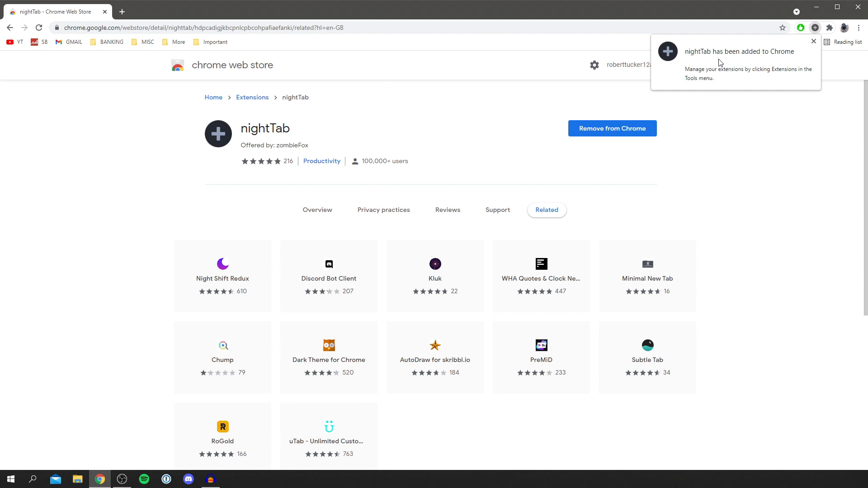
mouse_move(698, 83)
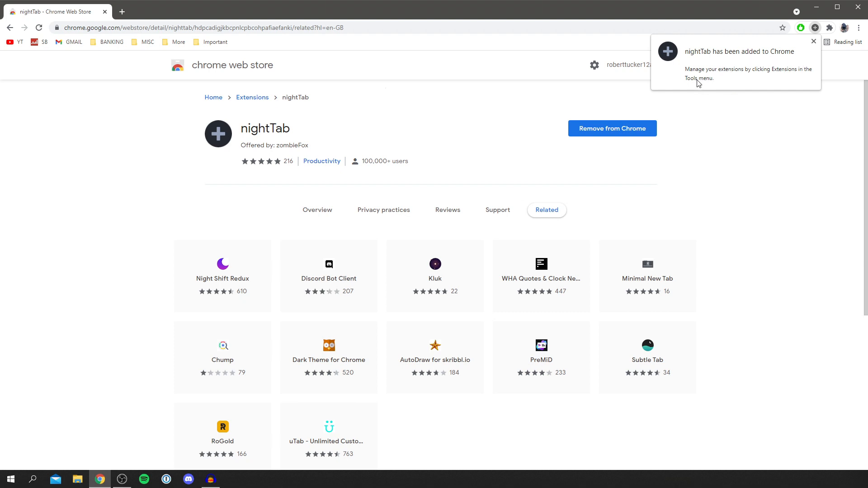
mouse_move(752, 73)
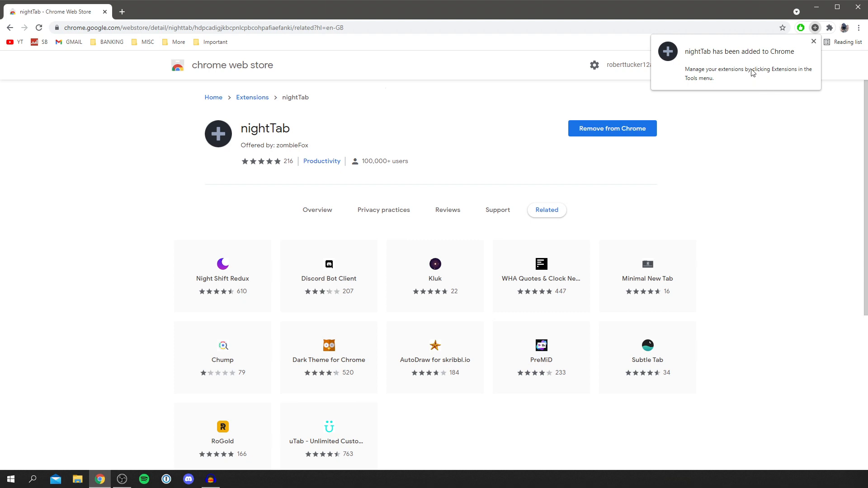
Open a new browser tab to display nightTab's dark start page
left_click(337, 11)
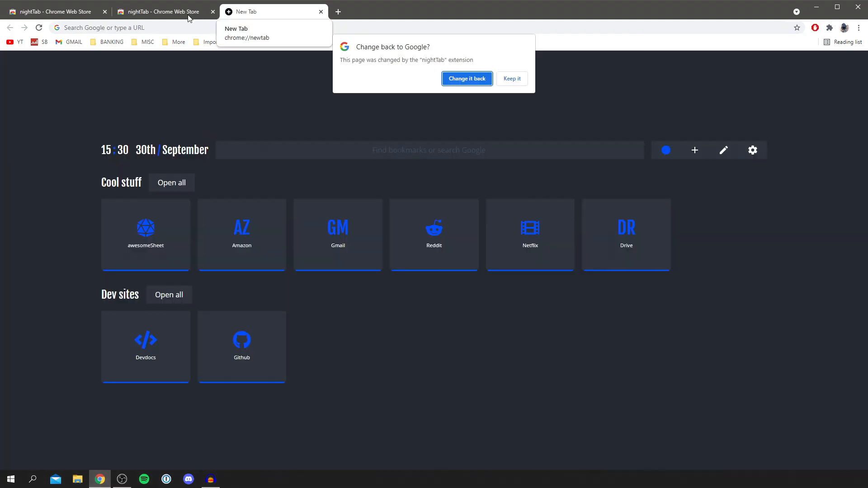
mouse_move(358, 59)
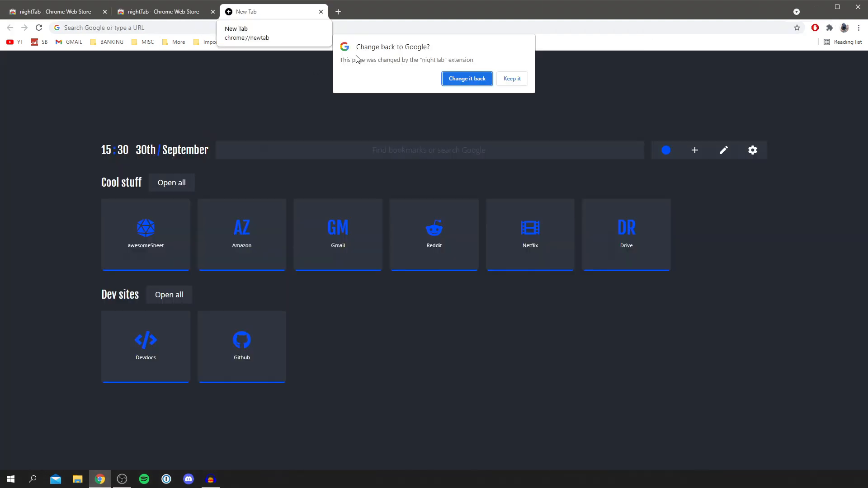
mouse_move(412, 73)
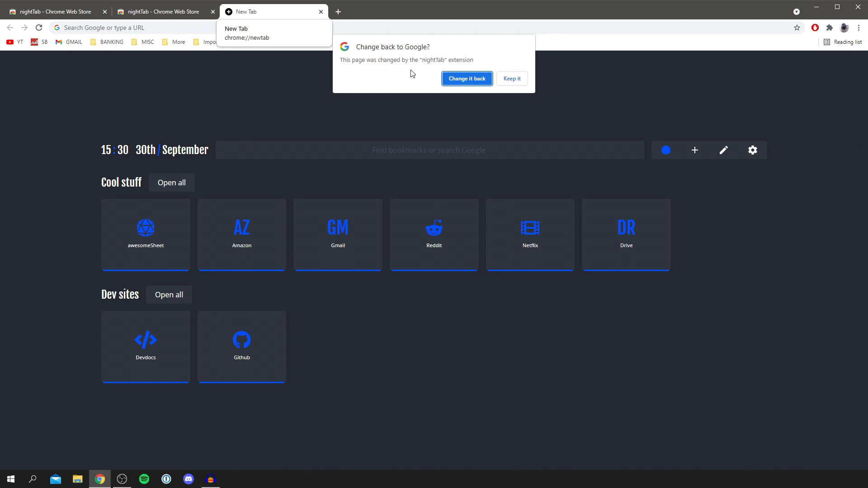
mouse_move(436, 66)
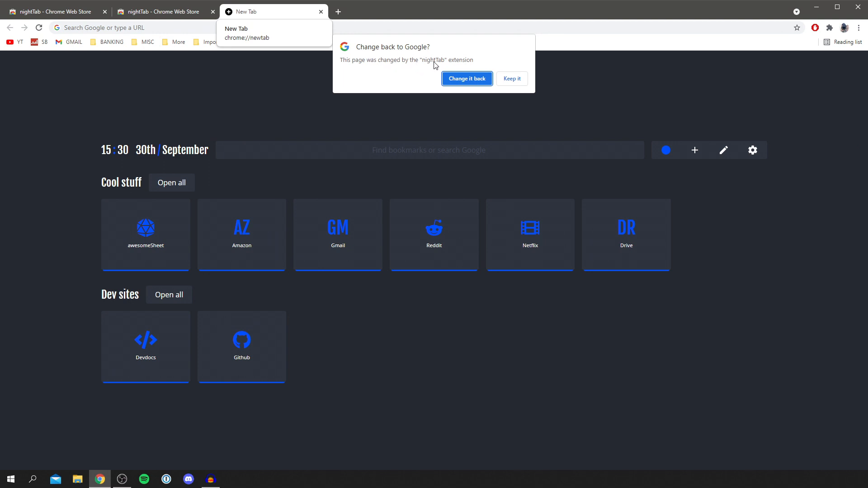
mouse_move(456, 61)
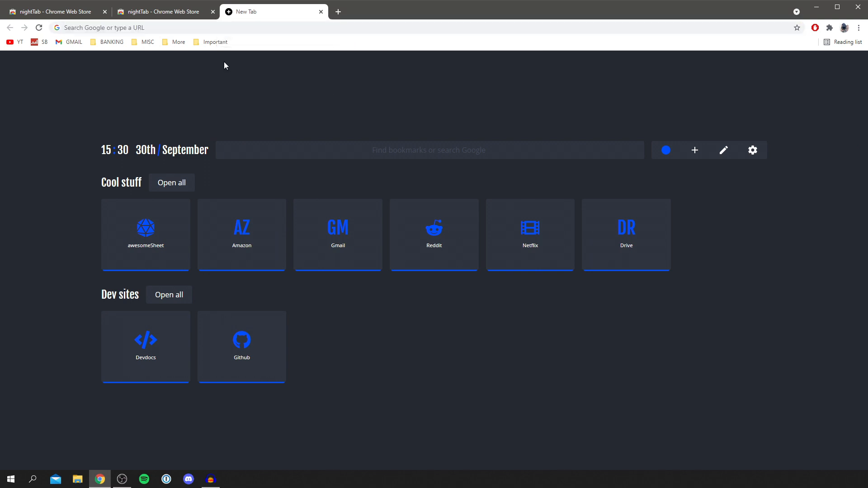
mouse_move(484, 87)
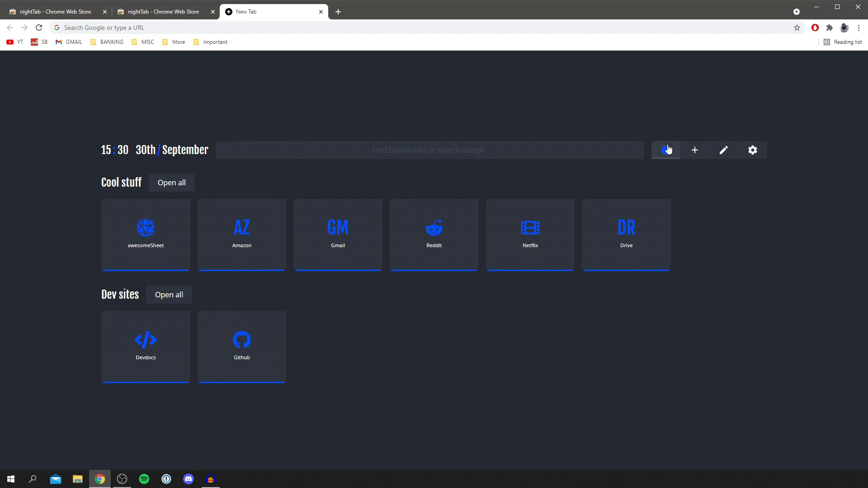
Set nightTab's accent colour to green using the header colour picker's hue slider
left_click(665, 150)
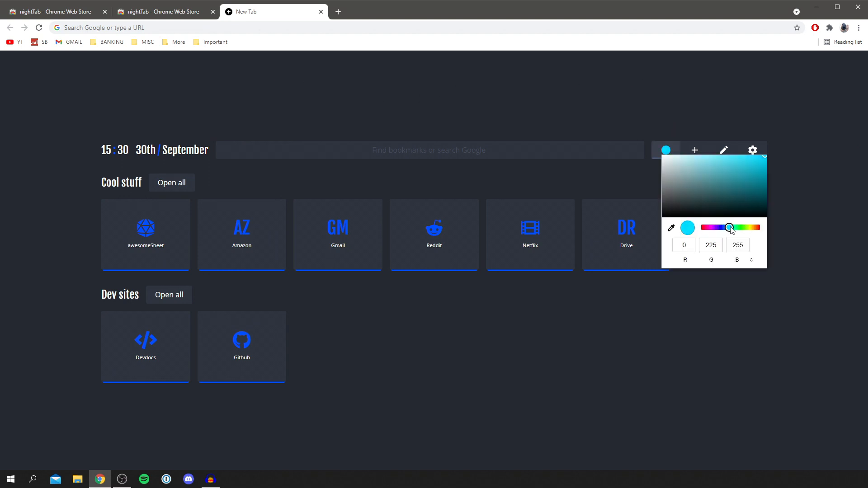
left_click_drag(729, 227, 736, 227)
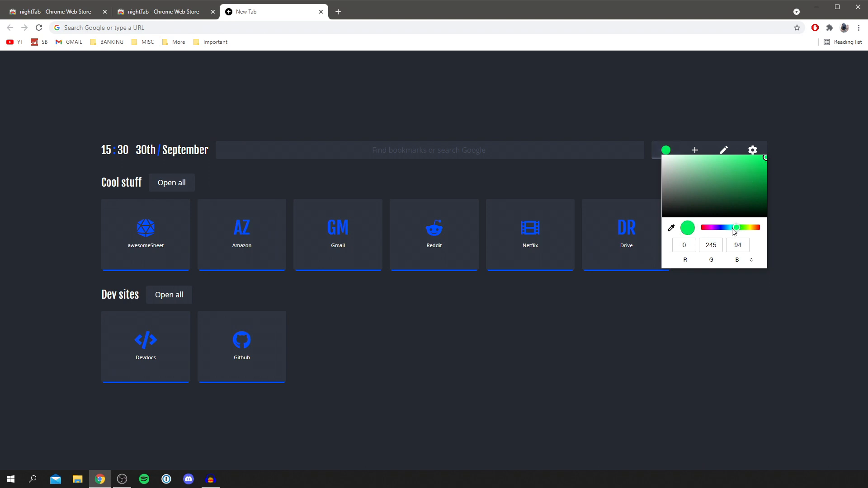
left_click_drag(736, 228, 724, 228)
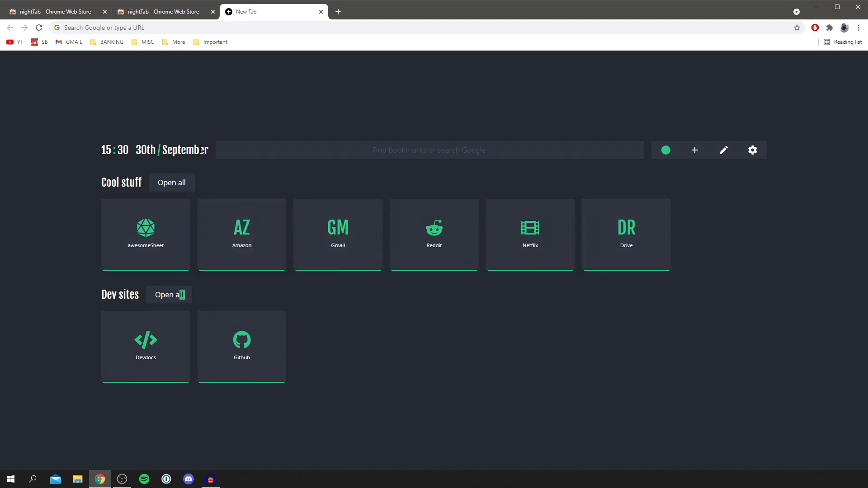
mouse_move(694, 150)
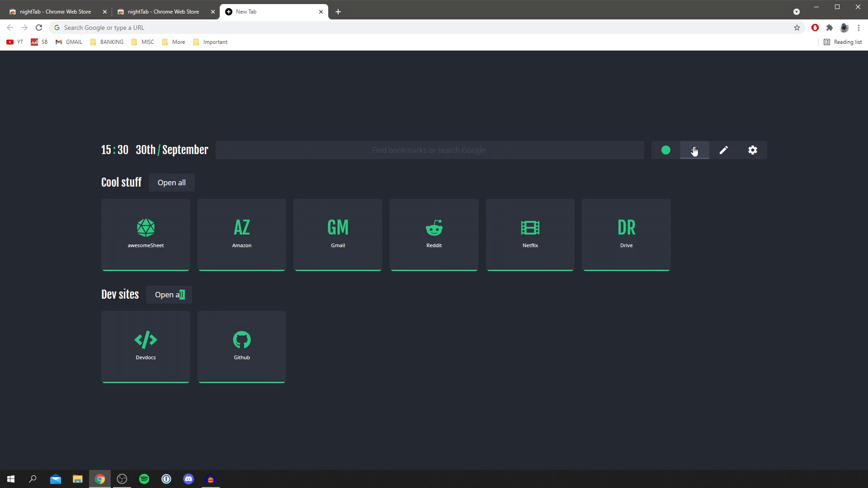
Open nightTab's add menu offering New Group and New Bookmark
left_click(694, 150)
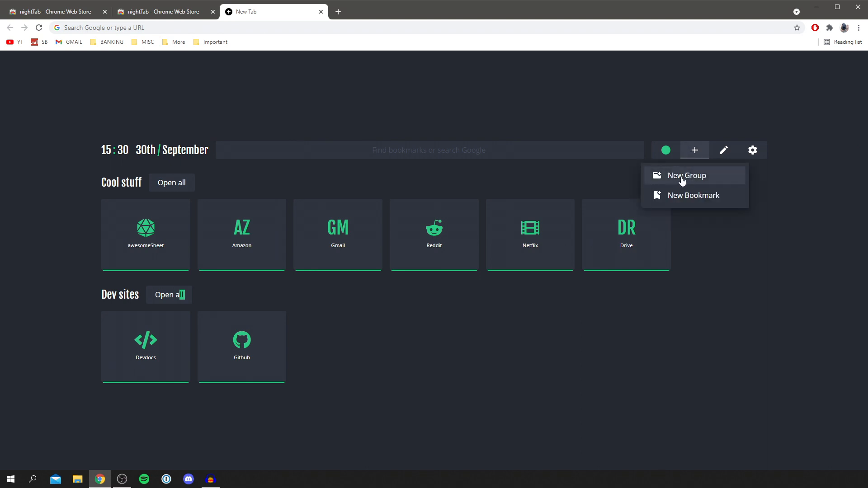
mouse_move(702, 182)
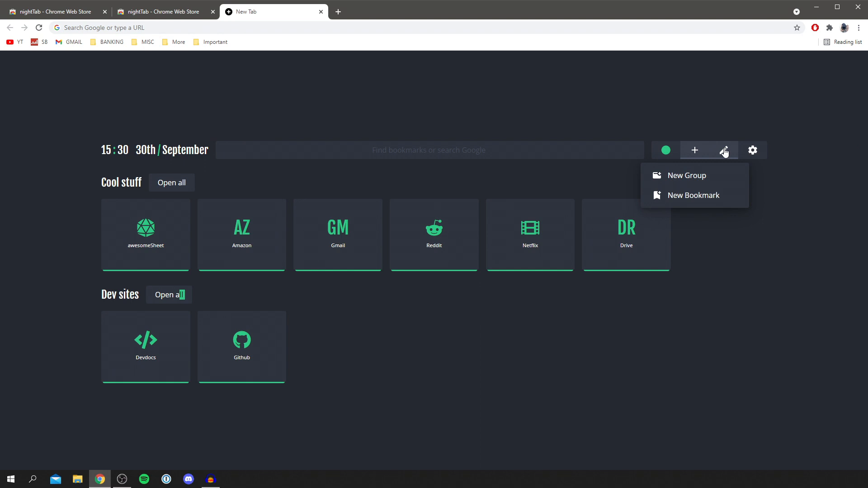
Enter edit mode and delete the Amazon tile from the Cool stuff group
left_click(723, 150)
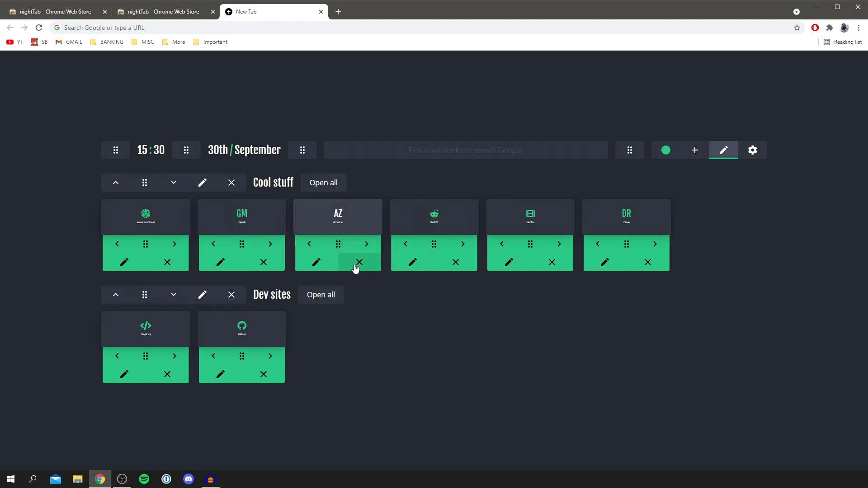
left_click(358, 262)
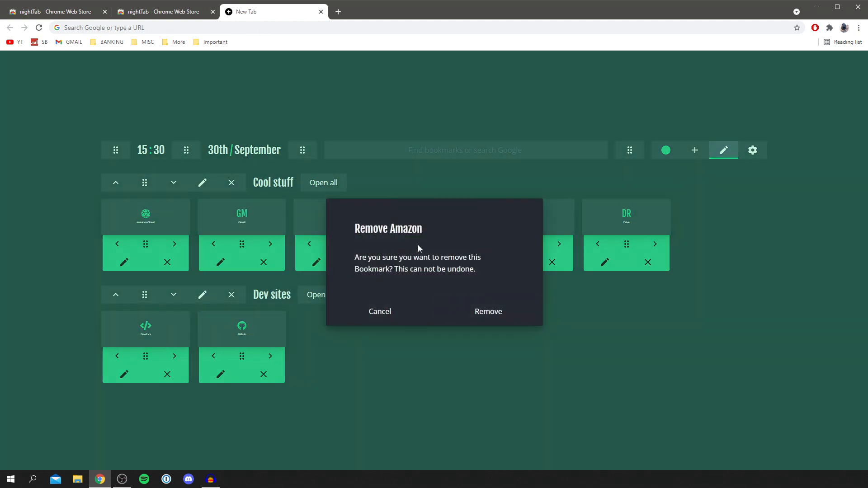
left_click(487, 311)
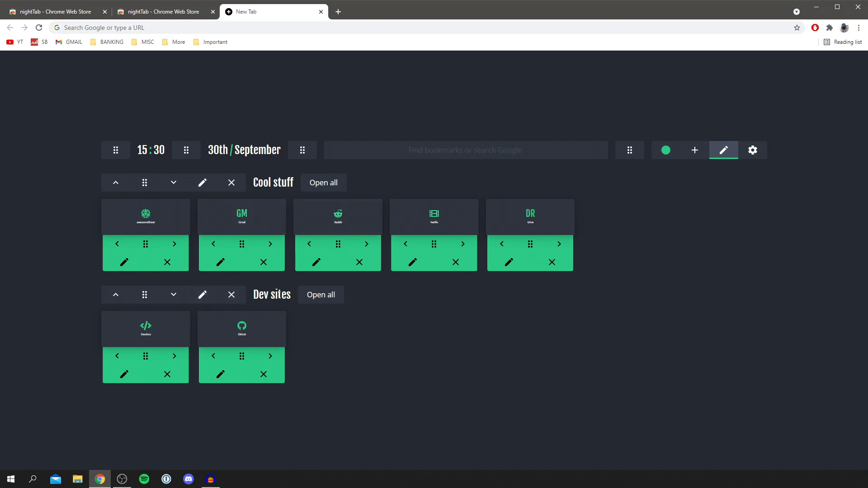
mouse_move(202, 183)
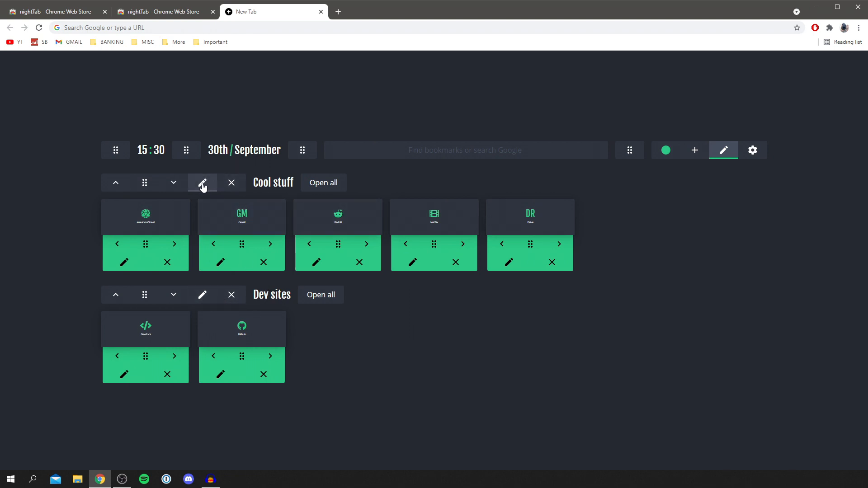
Change the Cool stuff group's name to 'Random' and save it
left_click(202, 183)
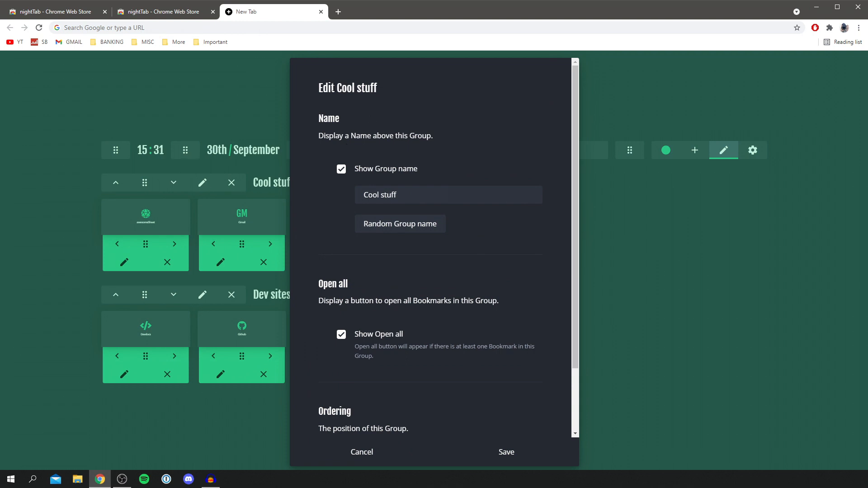
left_click(447, 195)
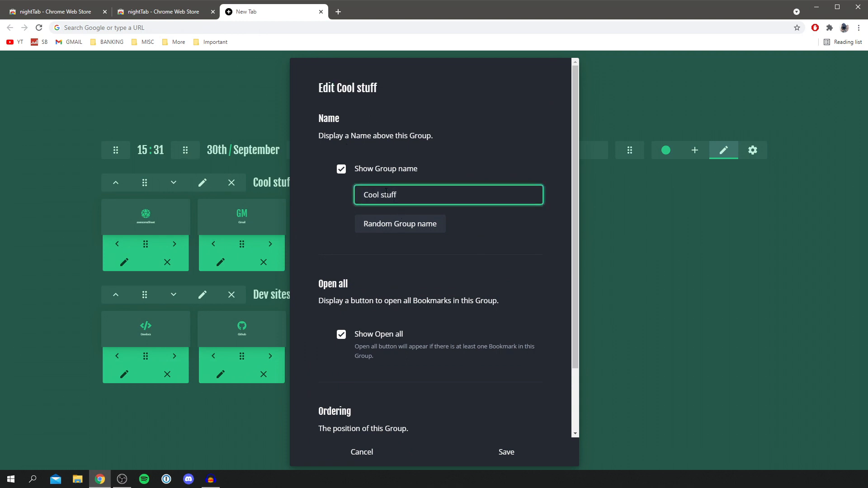
type("Random")
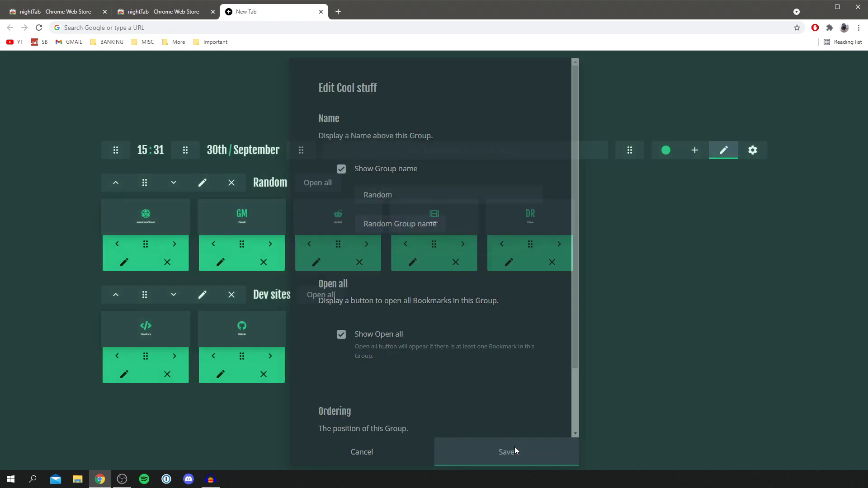
left_click(506, 452)
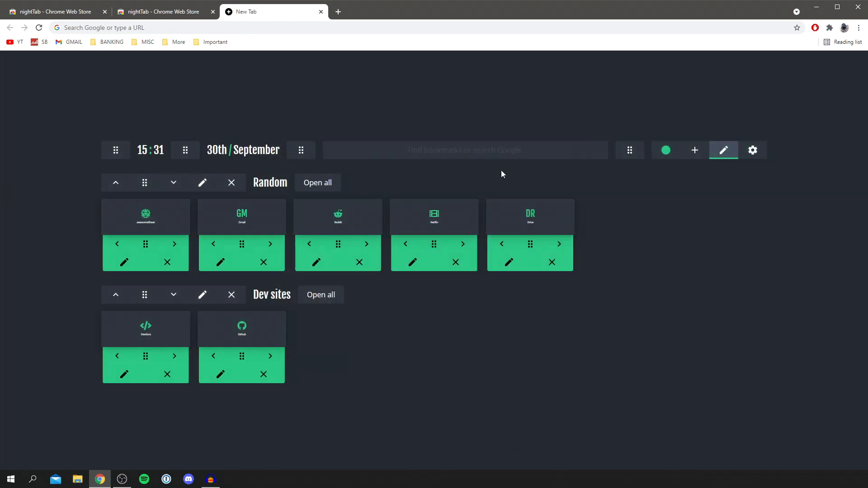
mouse_move(747, 161)
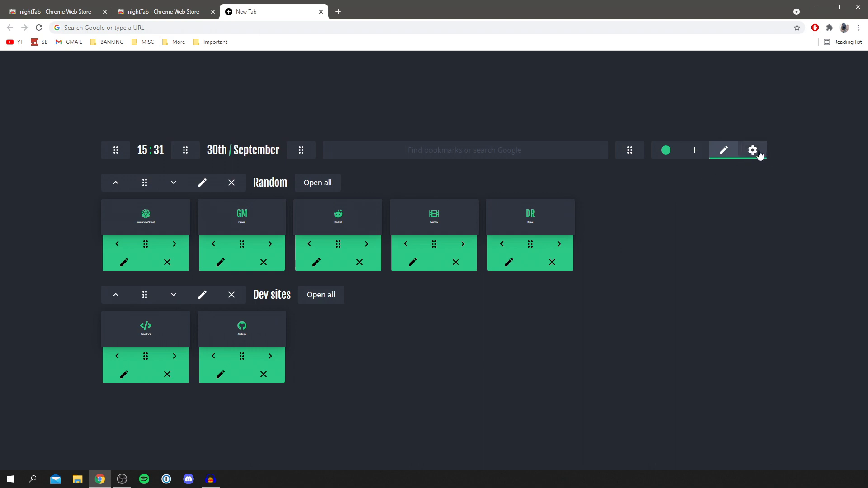
Apply the Comet theme preset in nightTab settings, then browse the Font and Background sections
left_click(752, 150)
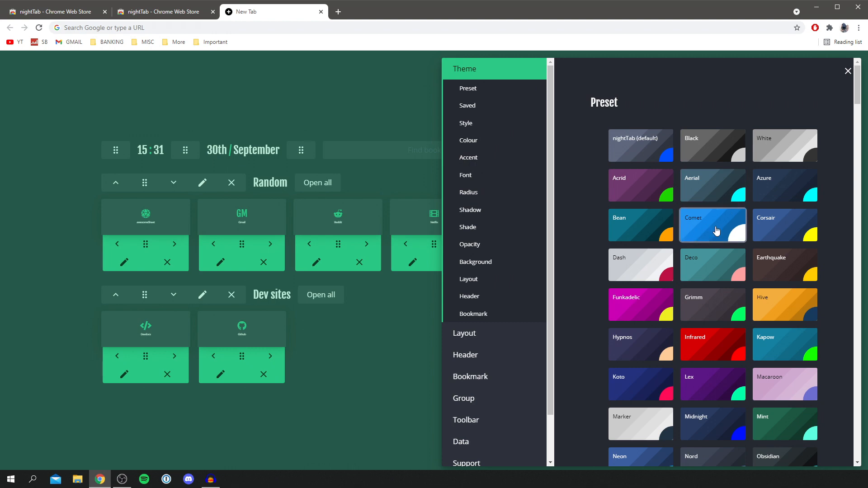
left_click(712, 224)
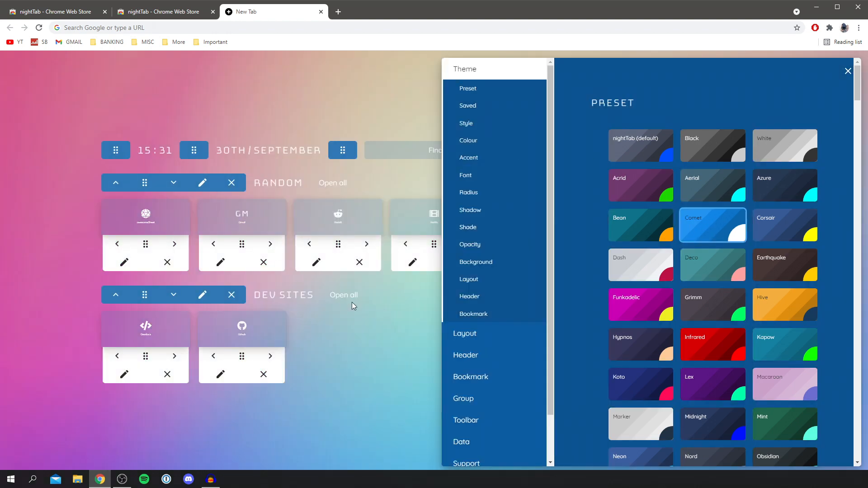
scroll("down", 3)
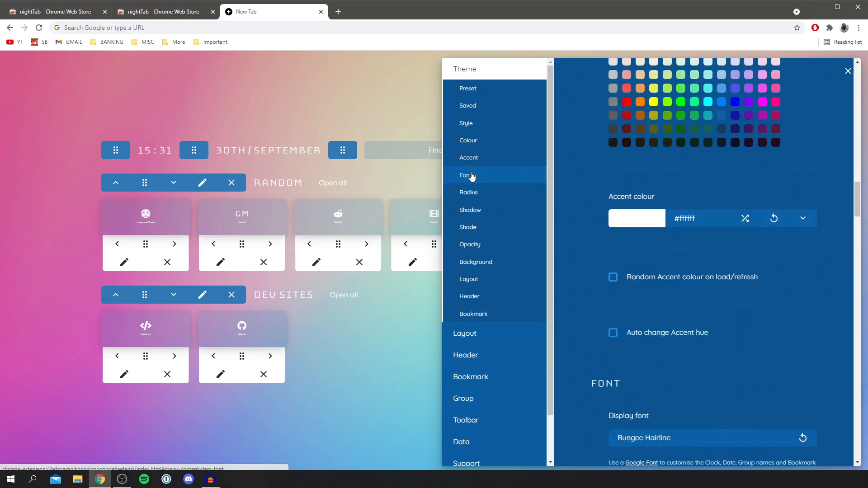
left_click(465, 175)
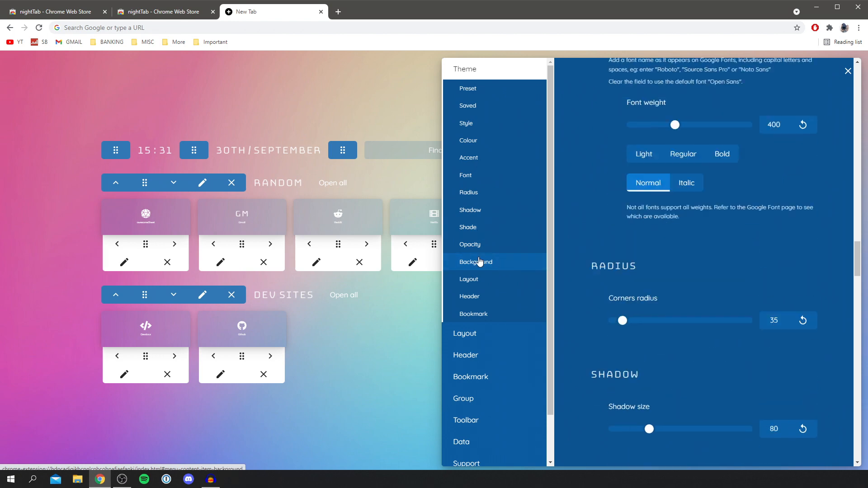
left_click(475, 261)
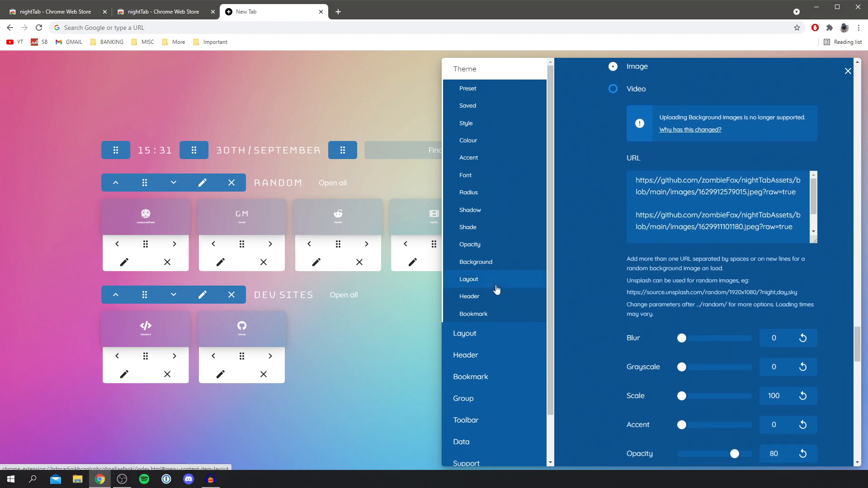
Raise the Layout > Scaling global size slider to 111
left_click(469, 279)
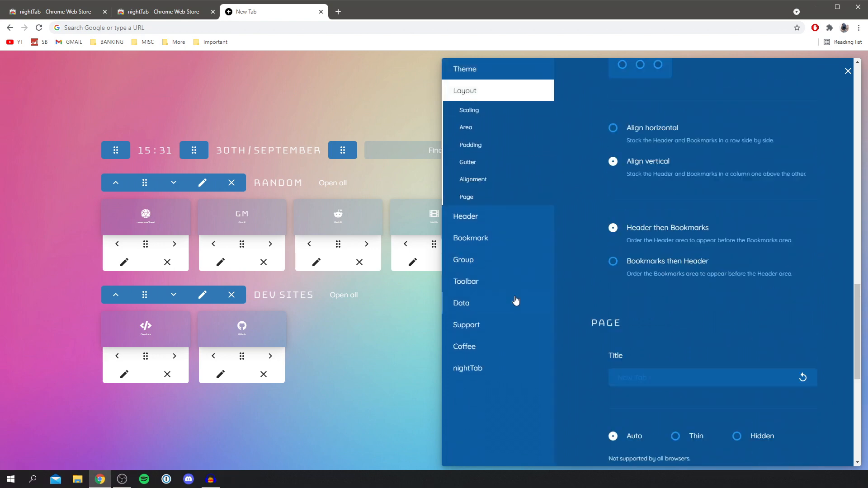
left_click(469, 110)
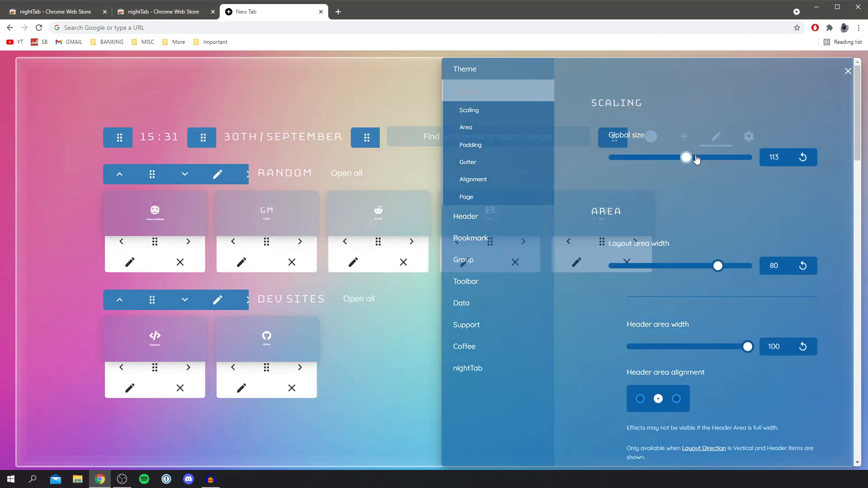
left_click_drag(686, 158, 684, 157)
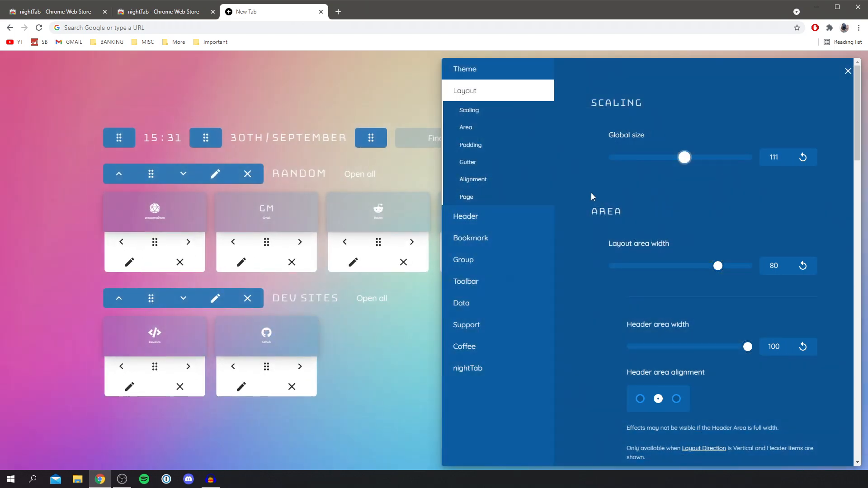
scroll("down", 3)
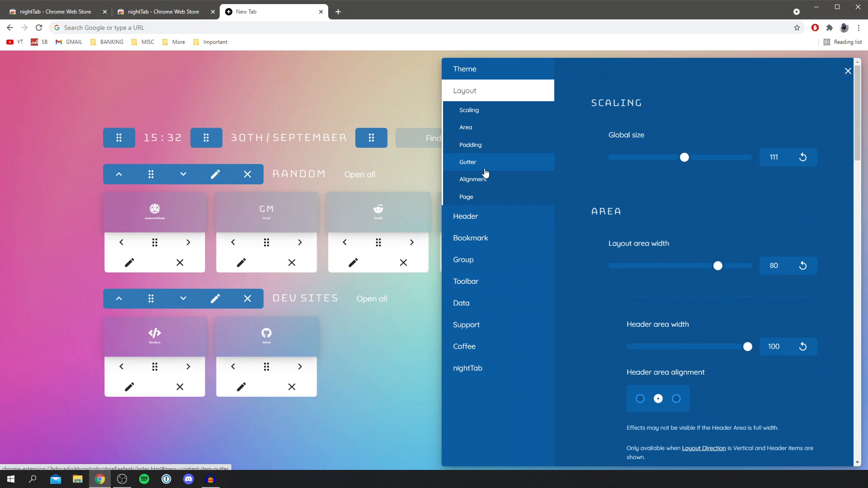
Browse the Bookmark, Data and Theme settings, then open a new tab showing the customised page
left_click(470, 236)
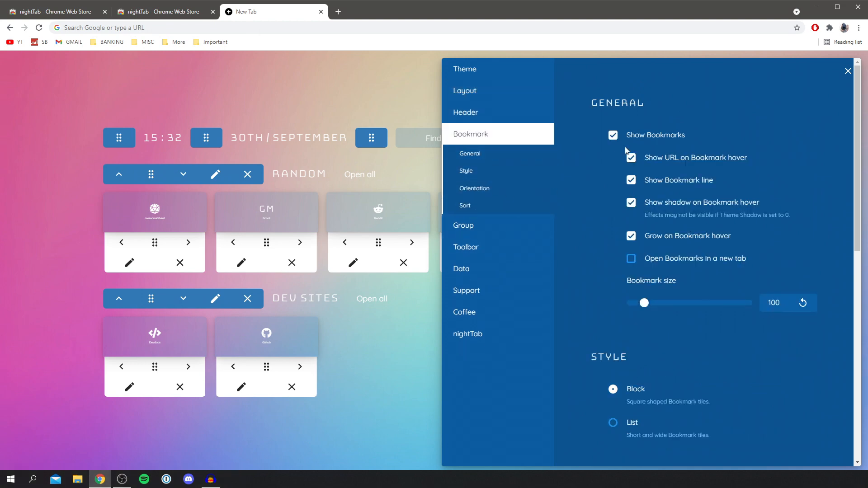
scroll("down", 3)
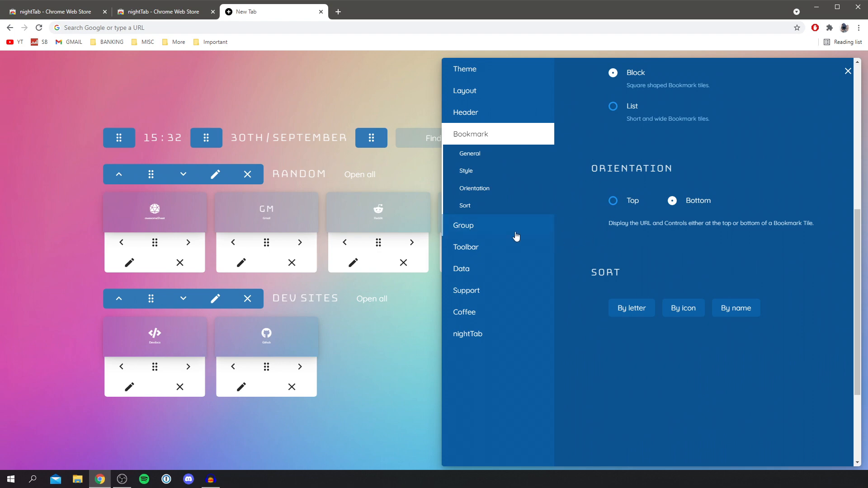
left_click(463, 225)
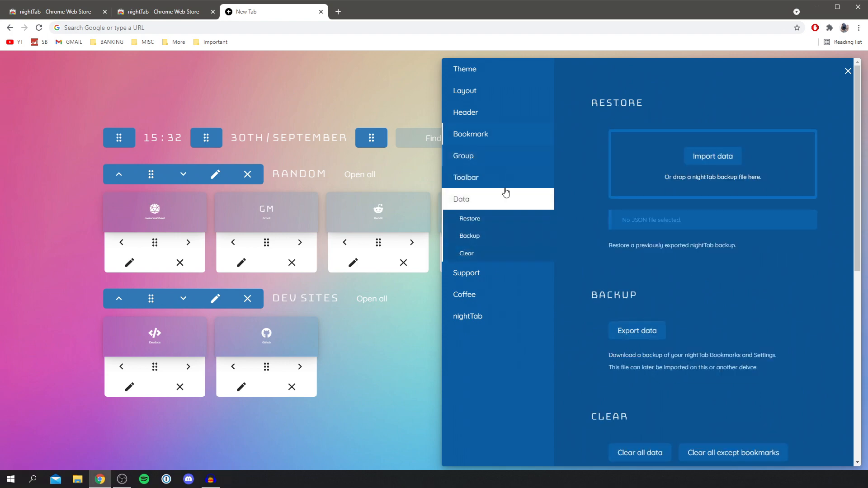
left_click(465, 69)
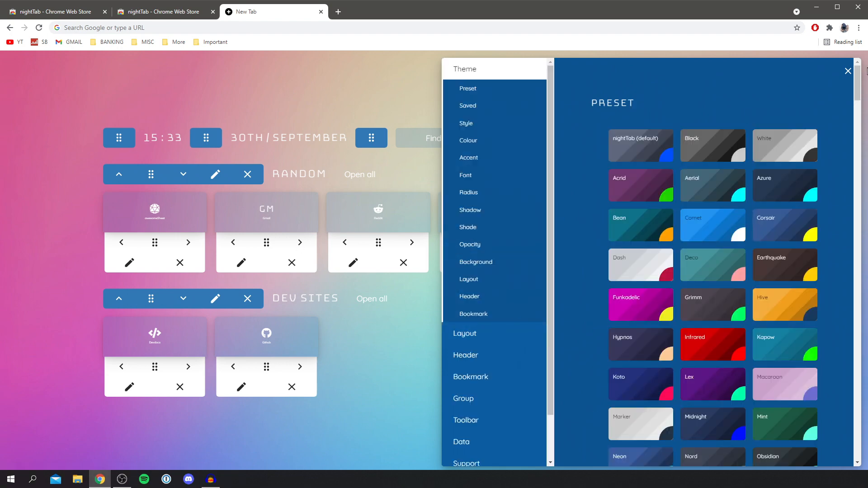
left_click(846, 71)
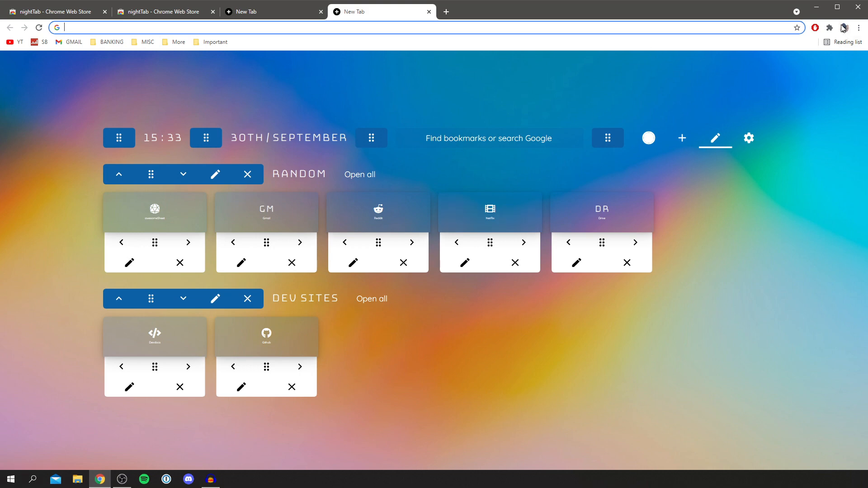
Uninstall nightTab from the Extensions menu so the new tab shows Google's homepage
left_click(828, 27)
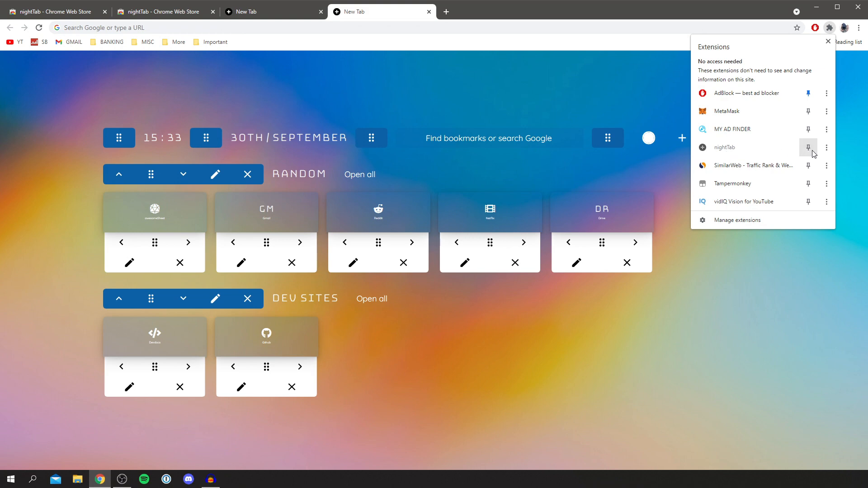
left_click(826, 147)
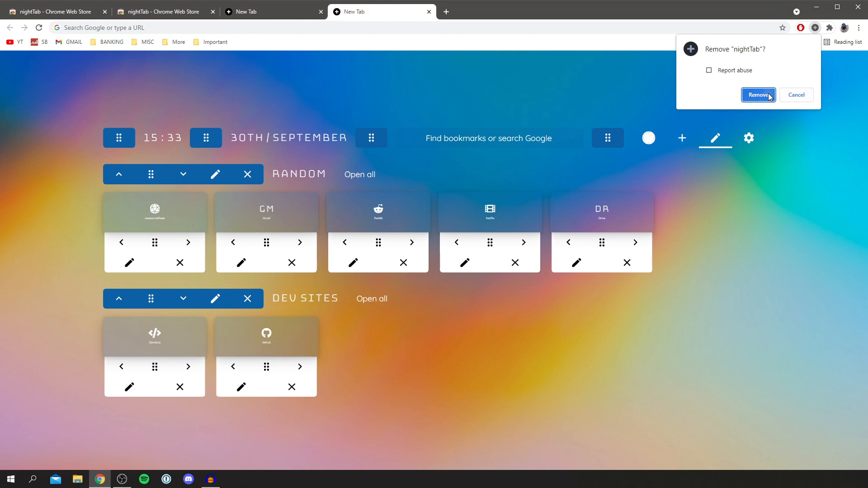
left_click(757, 95)
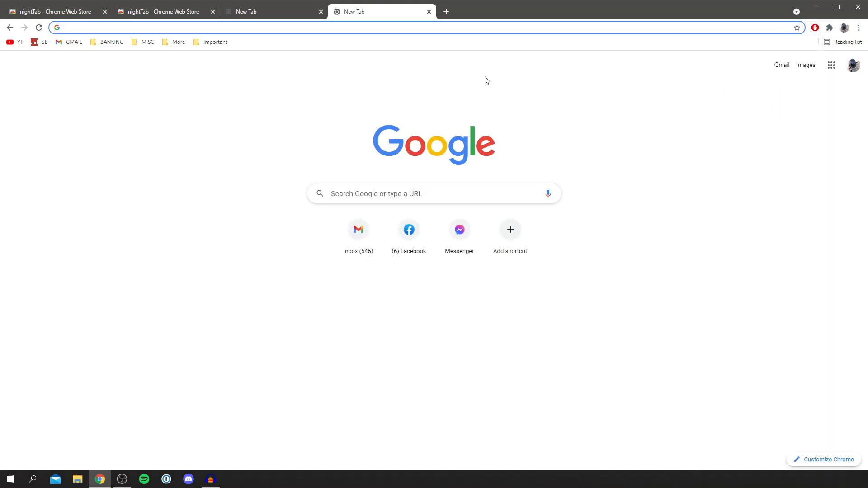
left_click(354, 27)
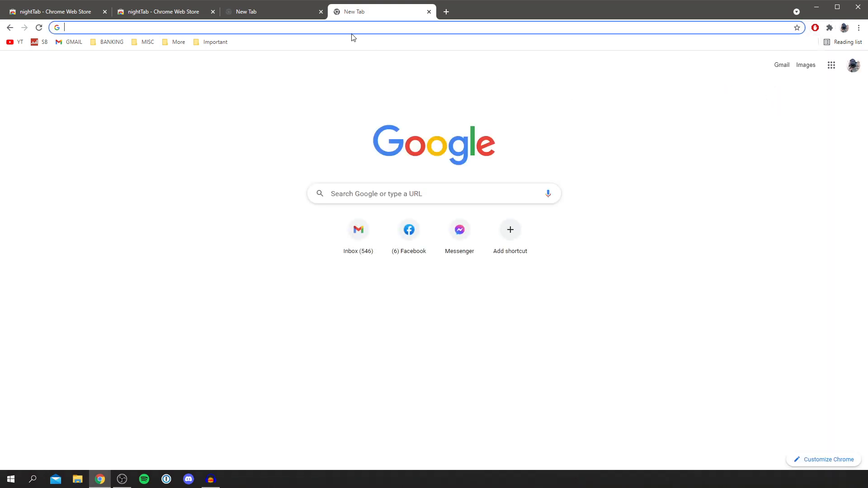